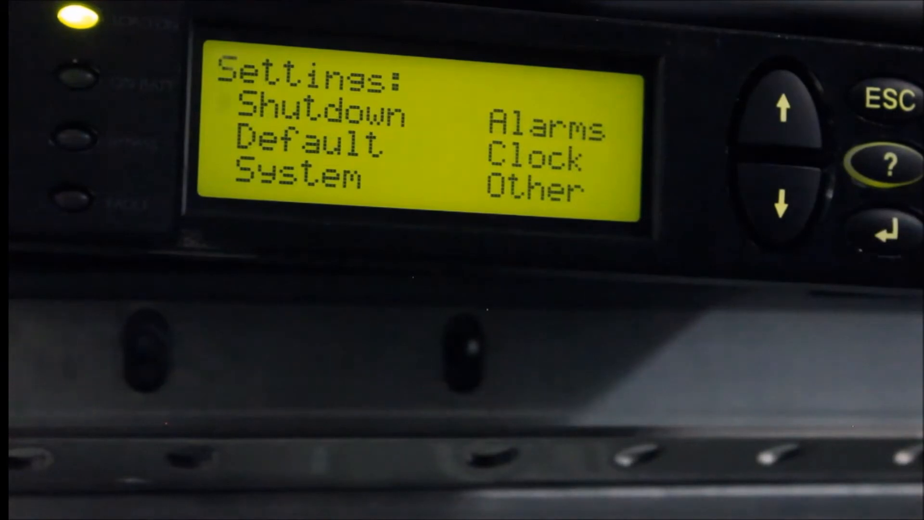
Move the Settings pointer down to the System category
click(784, 206)
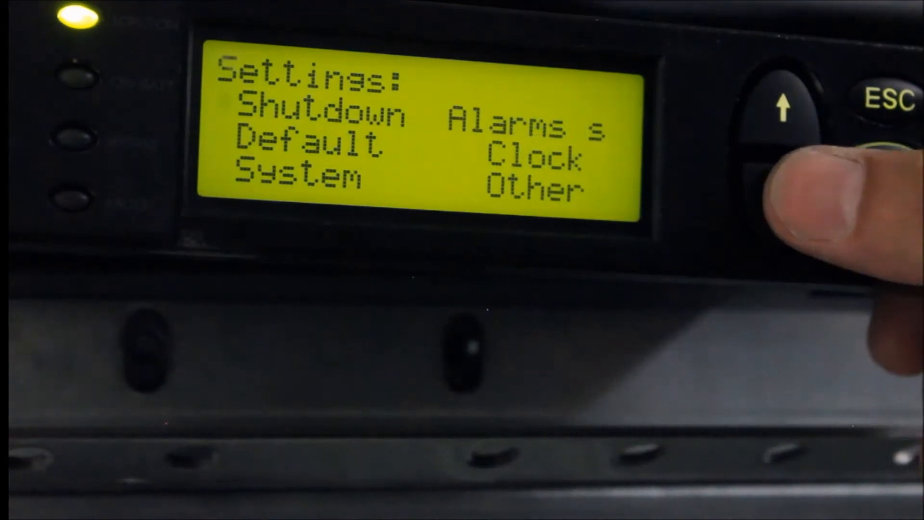
click(783, 210)
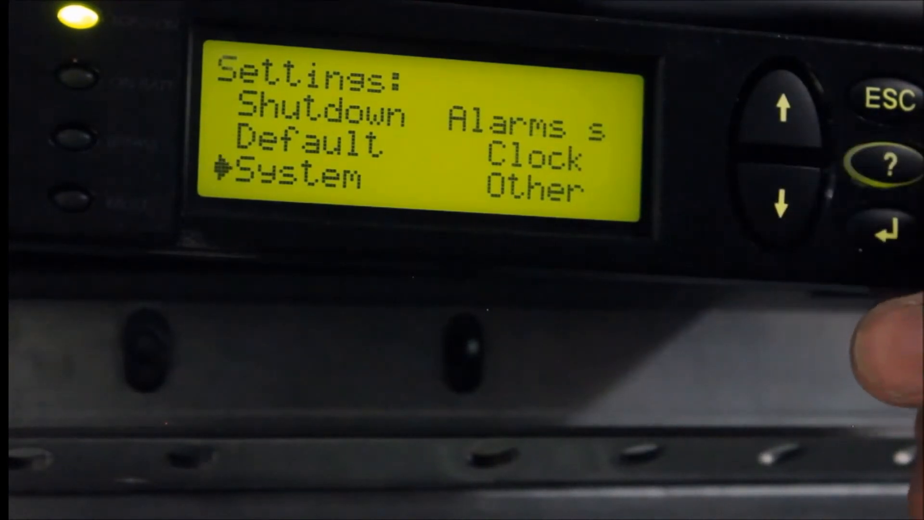
Enter System settings and scroll to the page with UPS #, MBP board and Dust filter
click(877, 229)
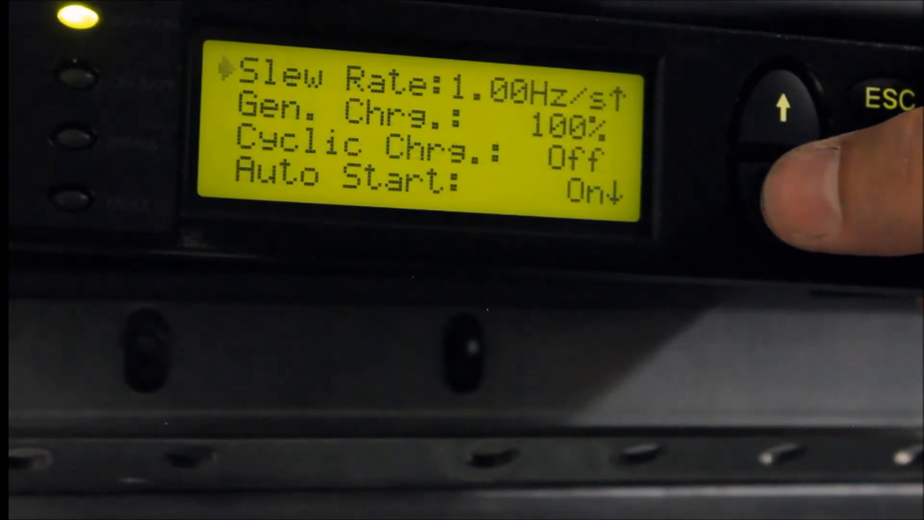
click(784, 165)
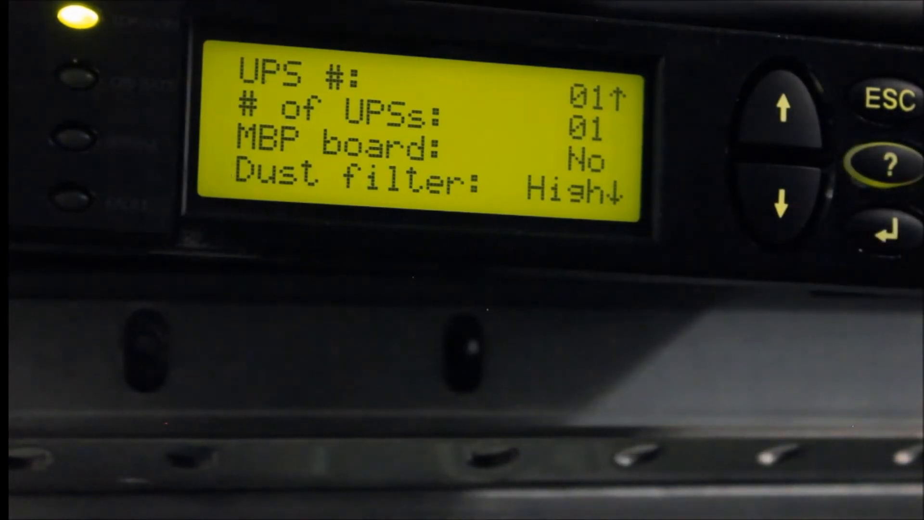
Cycle Dust filter from High through Medium to Off and confirm Off
click(783, 207)
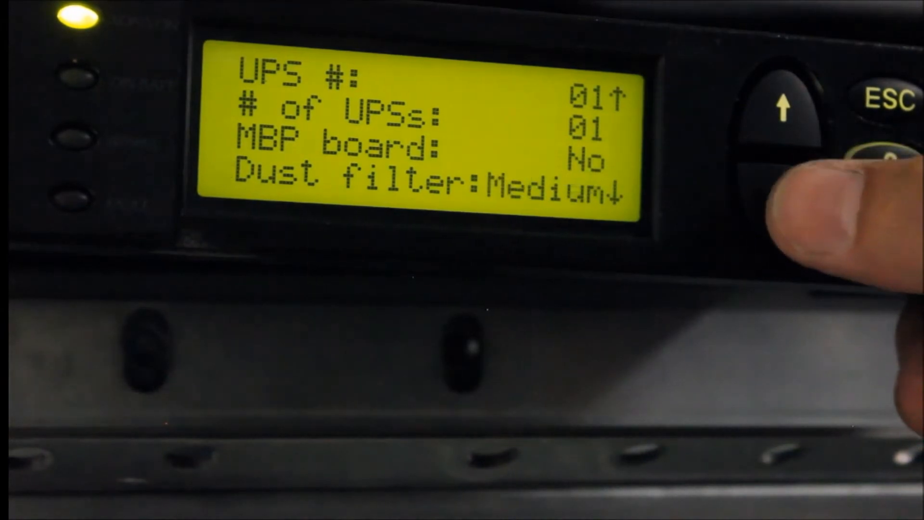
click(784, 176)
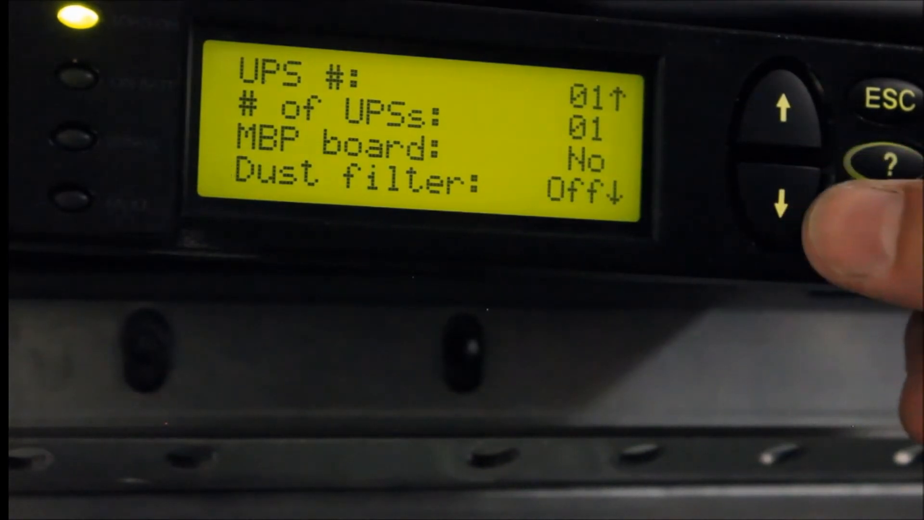
click(783, 209)
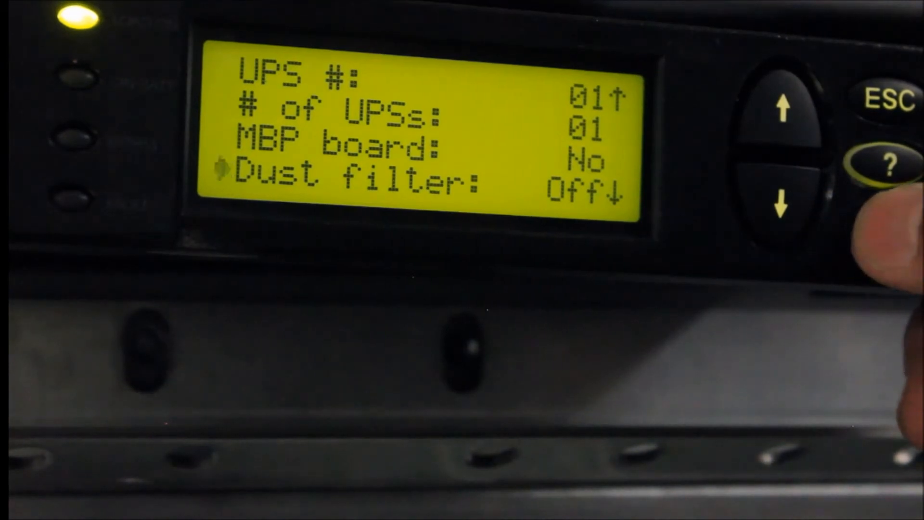